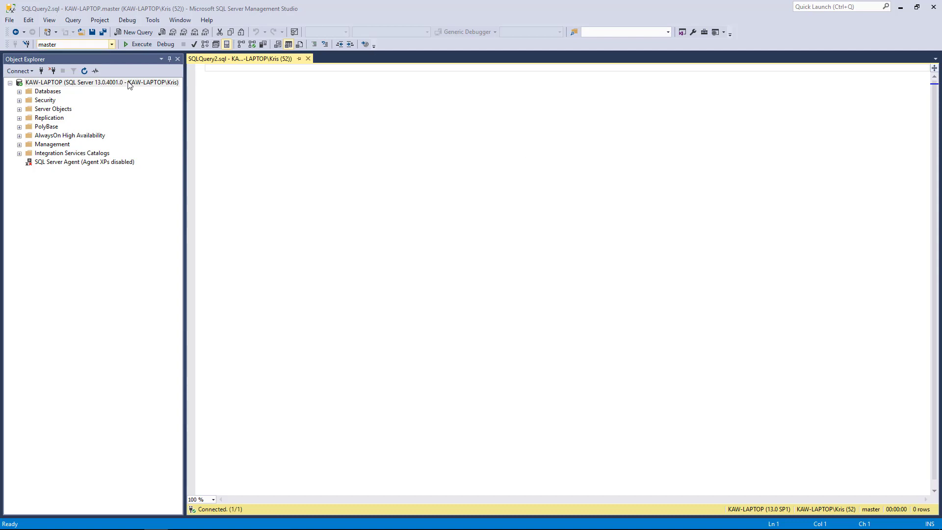
- Write the query SELECT LastName FROM Person.Person in the new query window
{"action": "type", "text": "SELECT LastName"}
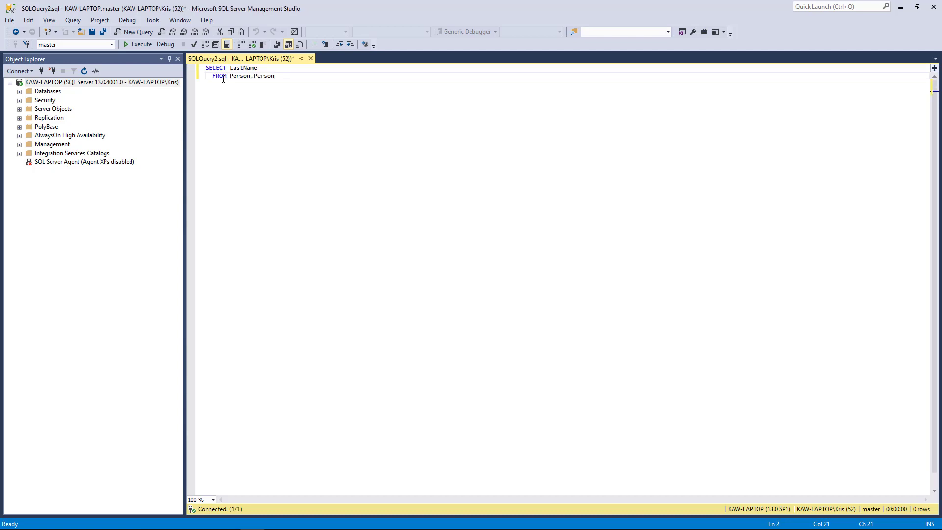
{"action": "double_click", "coordinate": [243, 68]}
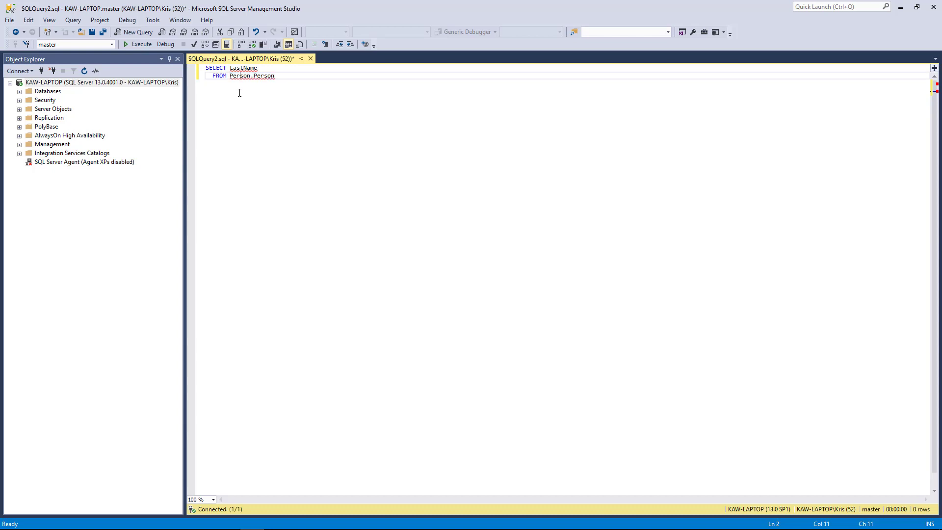
{"action": "mouse_move", "coordinate": [222, 92]}
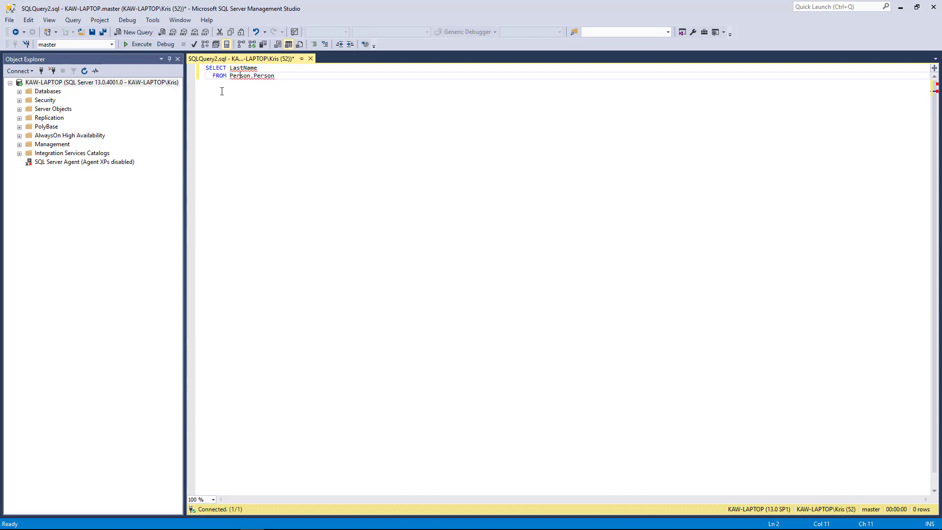
{"action": "mouse_move", "coordinate": [249, 68]}
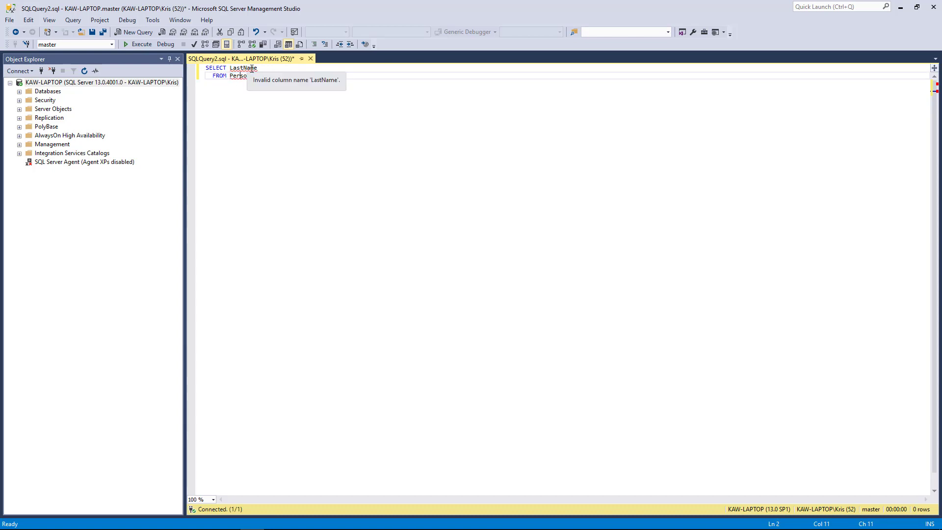
{"action": "type", "text": ".Person"}
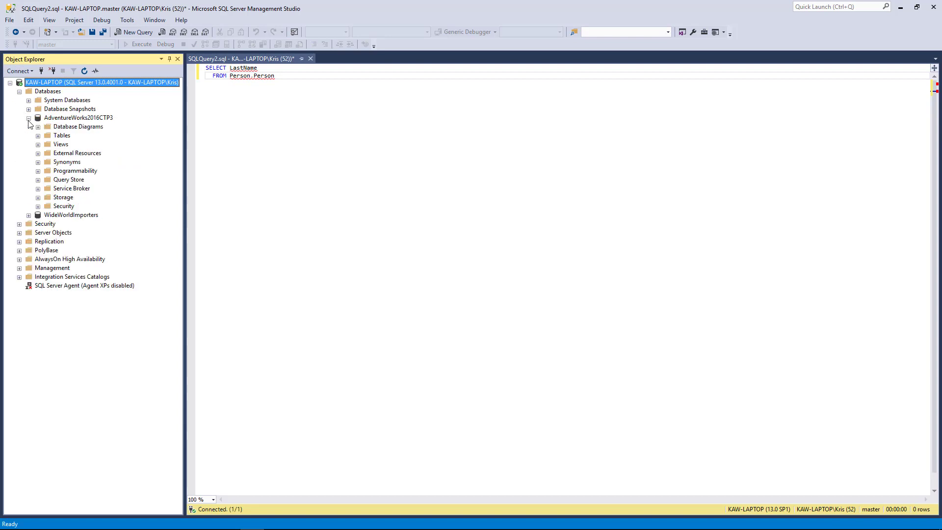
- Expand AdventureWorks2016CTP3 tables and list the columns of Person.Person in Object Explorer
{"action": "double_click", "coordinate": [63, 134]}
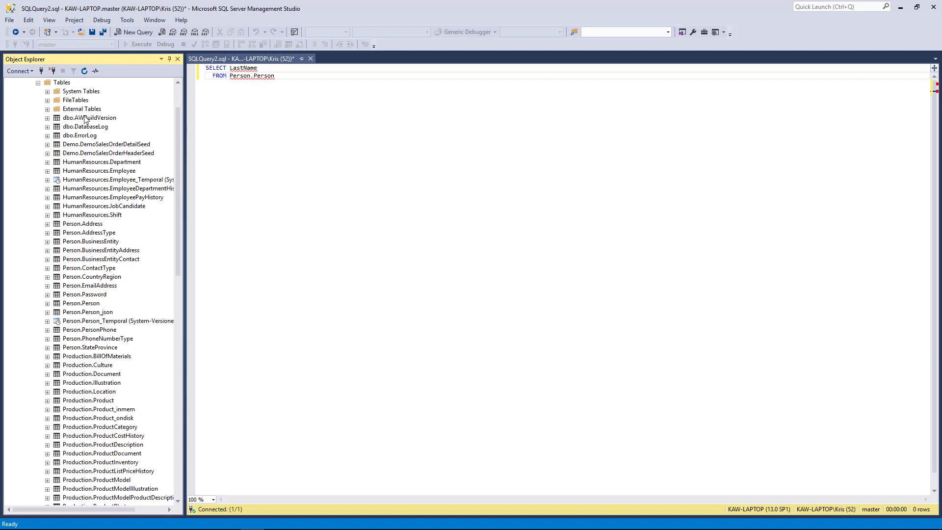
{"action": "mouse_move", "coordinate": [68, 235]}
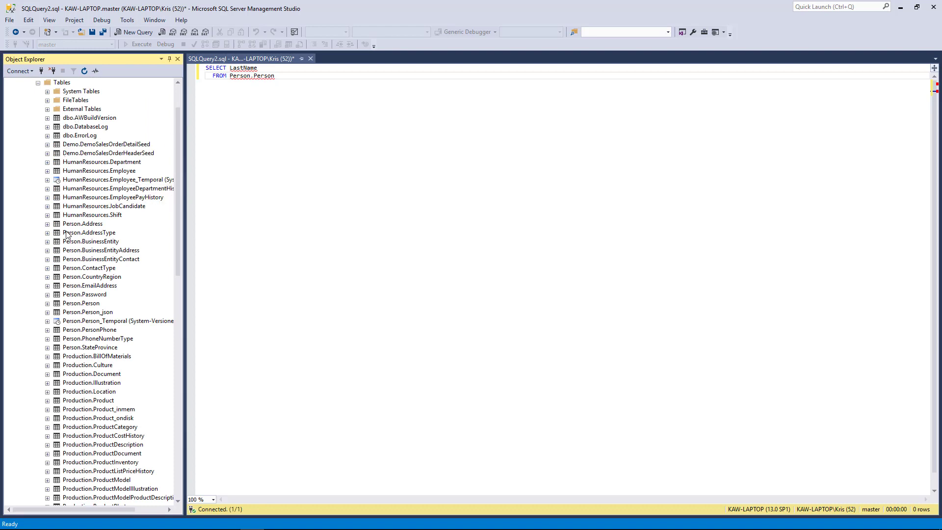
{"action": "mouse_move", "coordinate": [68, 257]}
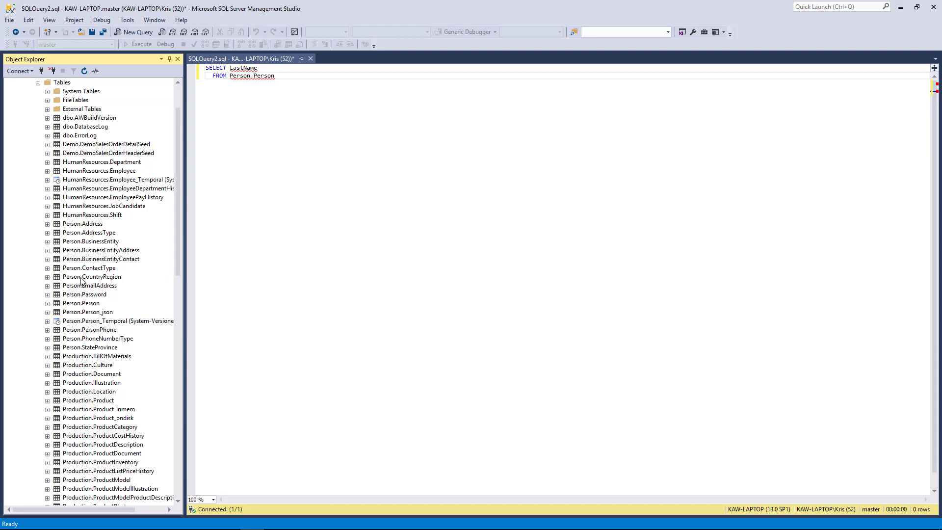
{"action": "left_click", "coordinate": [81, 302]}
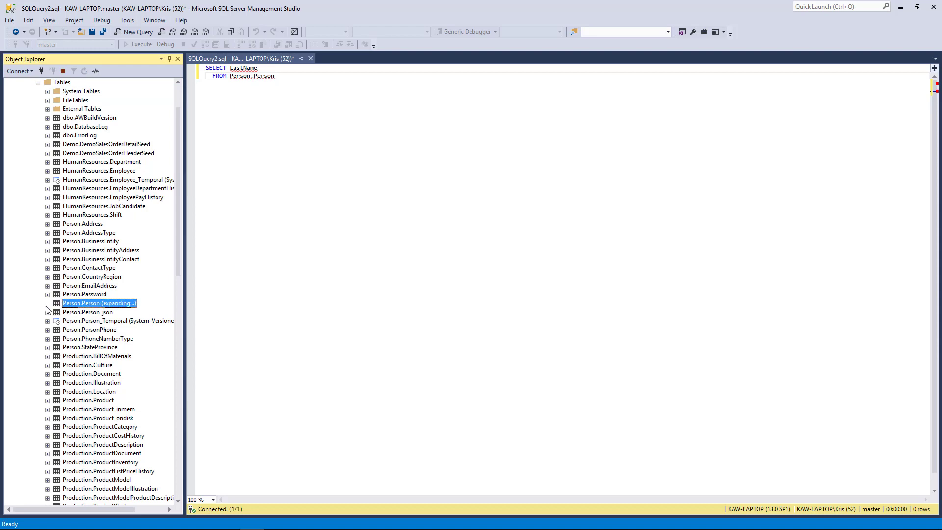
{"action": "left_click", "coordinate": [47, 302]}
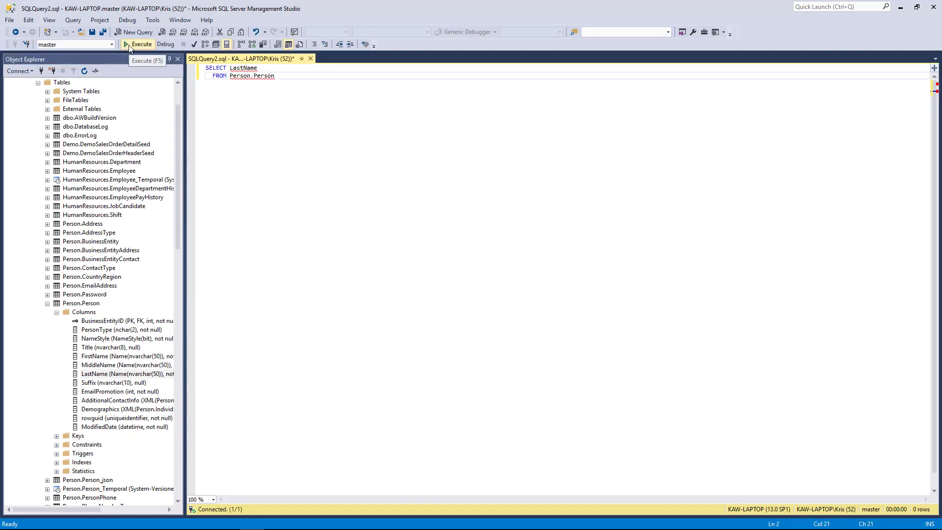
- Run the LastName query against master and select the invalid object name 'Person.Person' in the error
{"action": "left_click", "coordinate": [129, 44]}
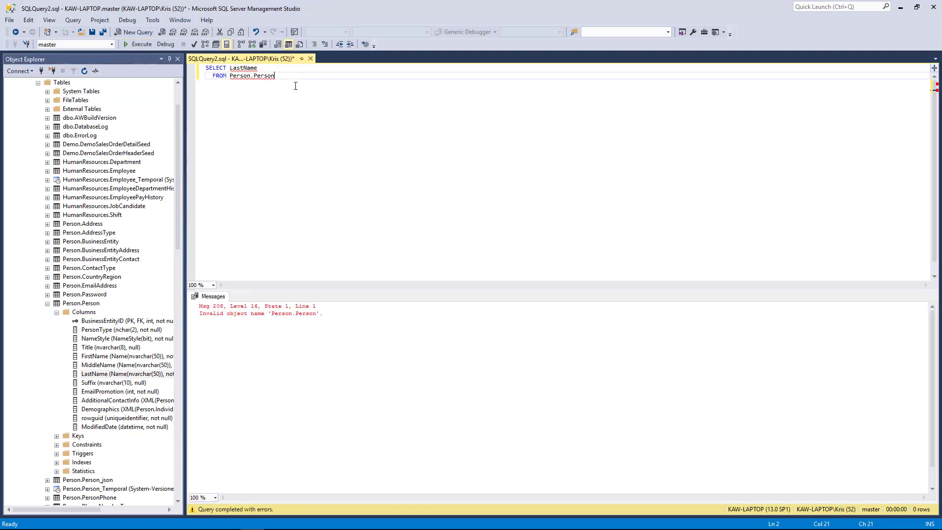
{"action": "mouse_move", "coordinate": [229, 324]}
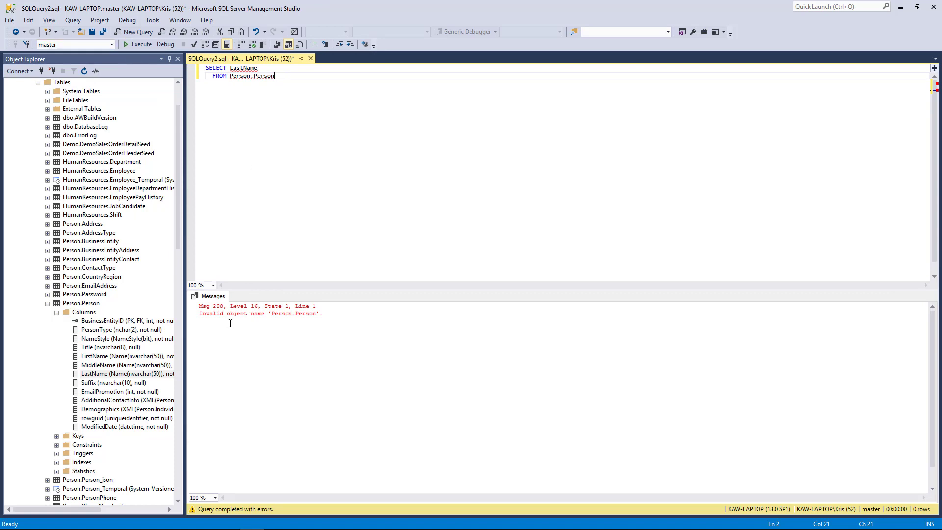
{"action": "mouse_move", "coordinate": [254, 168]}
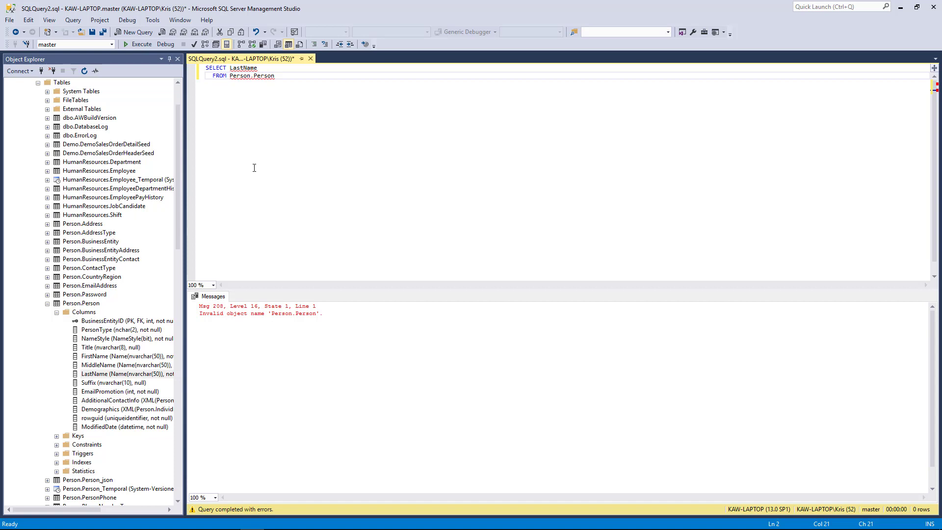
{"action": "double_click", "coordinate": [306, 313]}
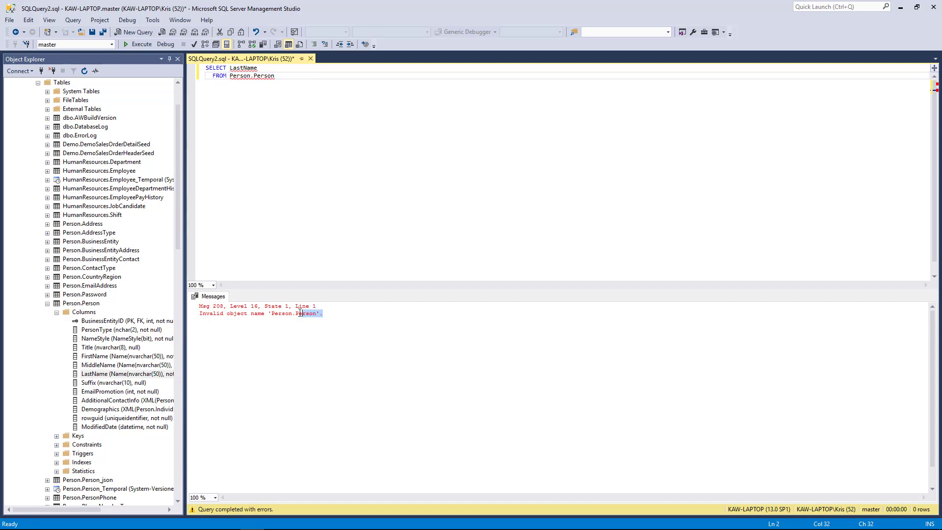
{"action": "double_click", "coordinate": [300, 313]}
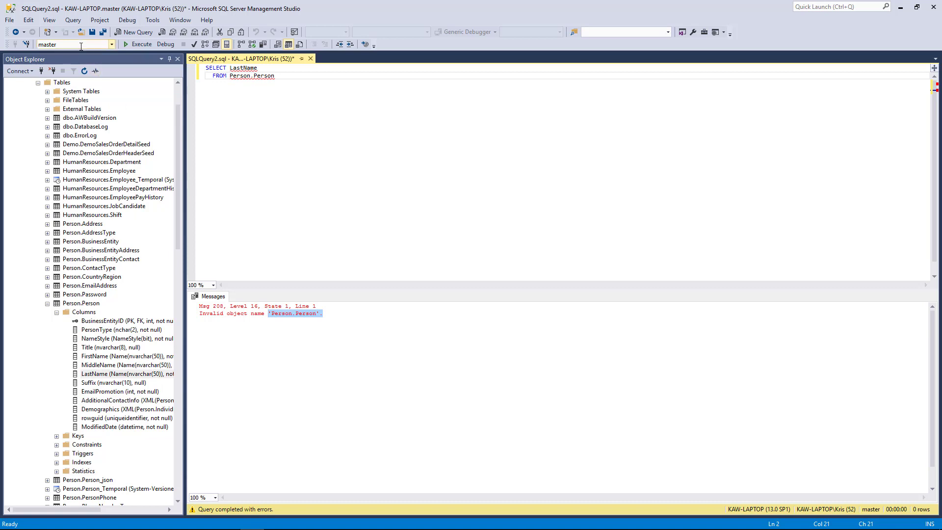
{"action": "mouse_move", "coordinate": [79, 44]}
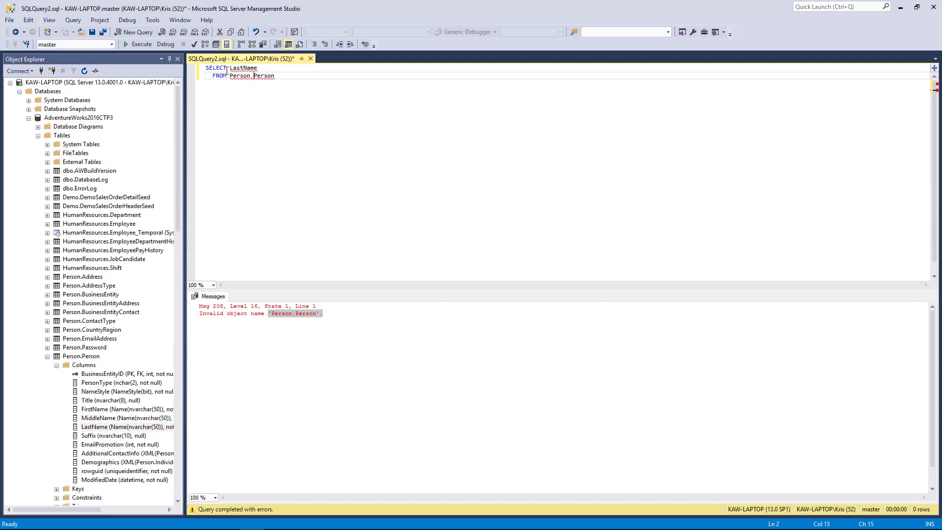
- Switch the active database to AdventureWorks2016CTP3 and run the query, returning 19,972 last names
{"action": "left_click", "coordinate": [109, 46]}
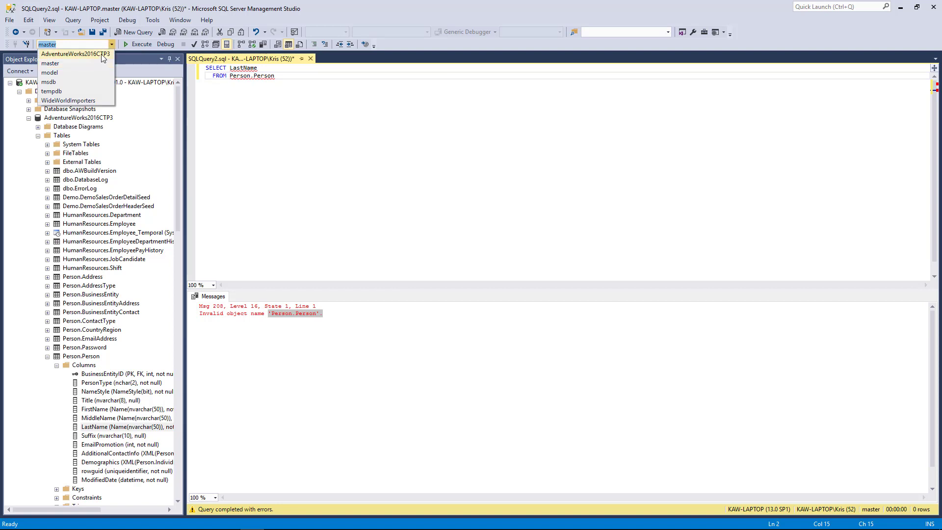
{"action": "left_click", "coordinate": [75, 52]}
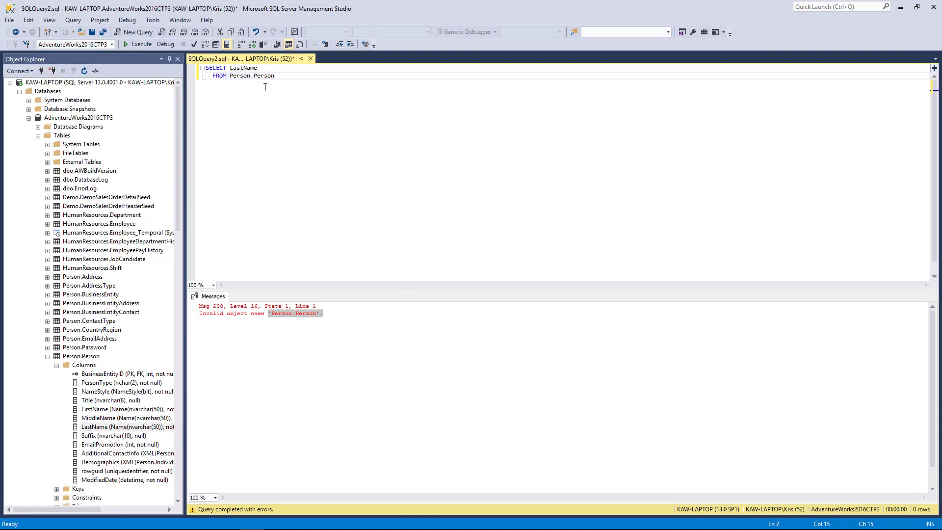
{"action": "left_click", "coordinate": [279, 75]}
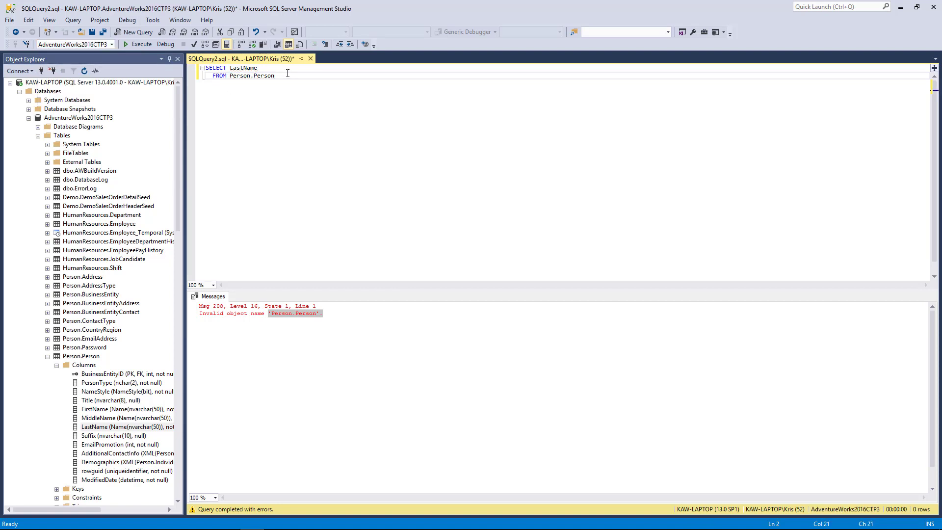
{"action": "left_click", "coordinate": [141, 32]}
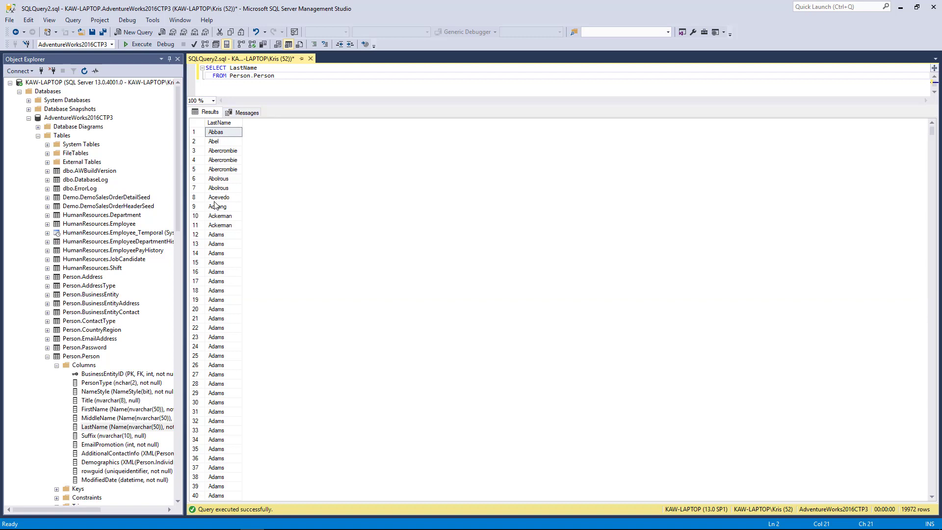
{"action": "mouse_move", "coordinate": [212, 182]}
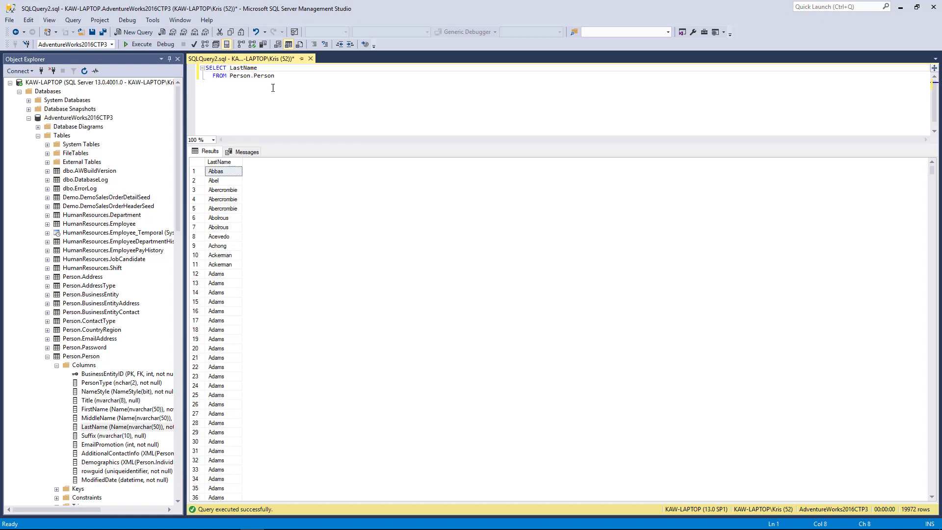
- Add FirstName to the select list and run the query, returning both name columns
{"action": "type", "text": "Fir"}
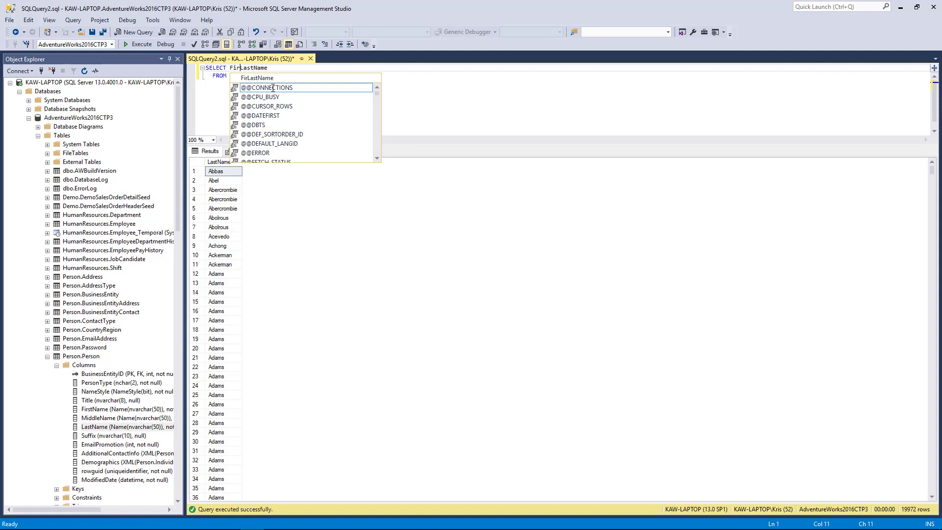
{"action": "type", "text": "stName,"}
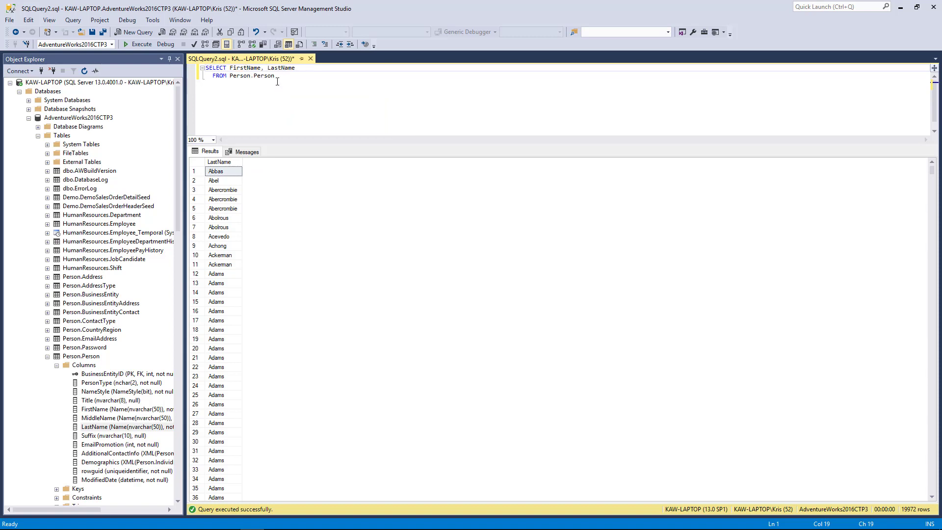
{"action": "scroll", "scroll_direction": "down", "scroll_amount": 3}
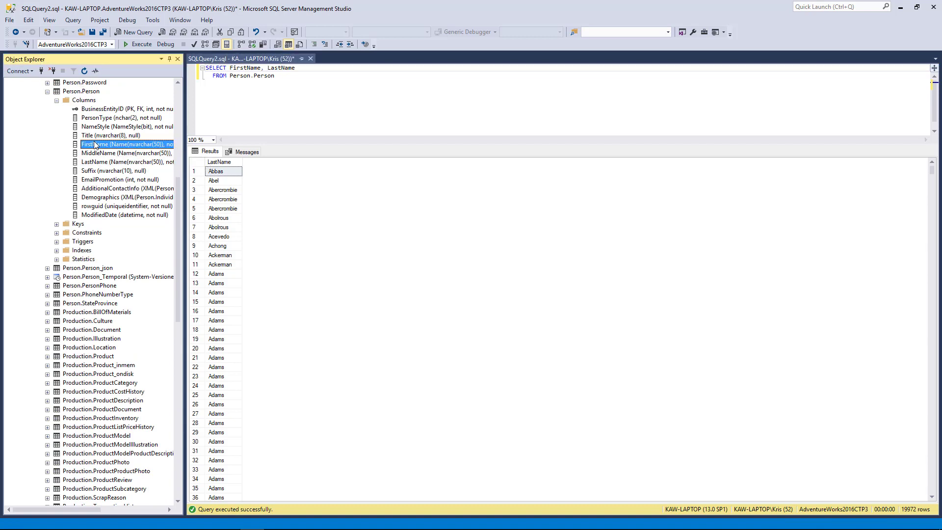
{"action": "left_click", "coordinate": [106, 161]}
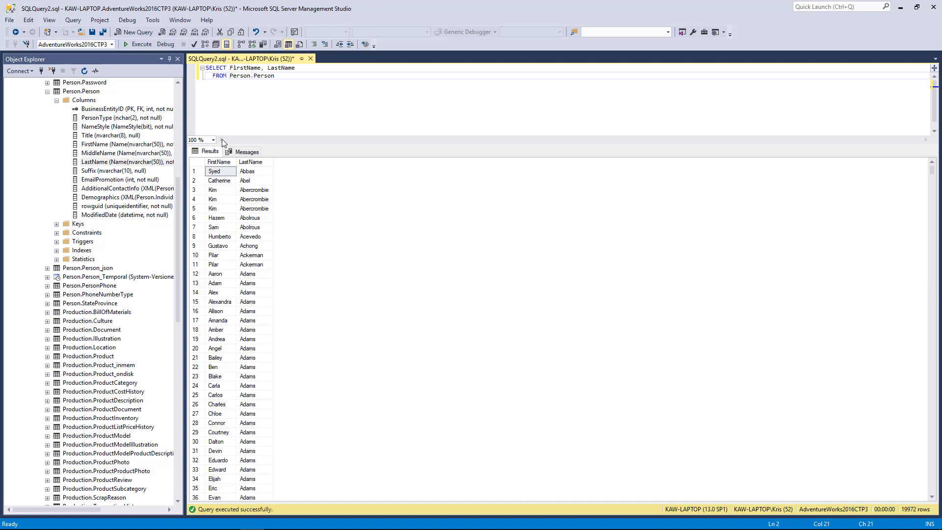
{"action": "mouse_move", "coordinate": [245, 198]}
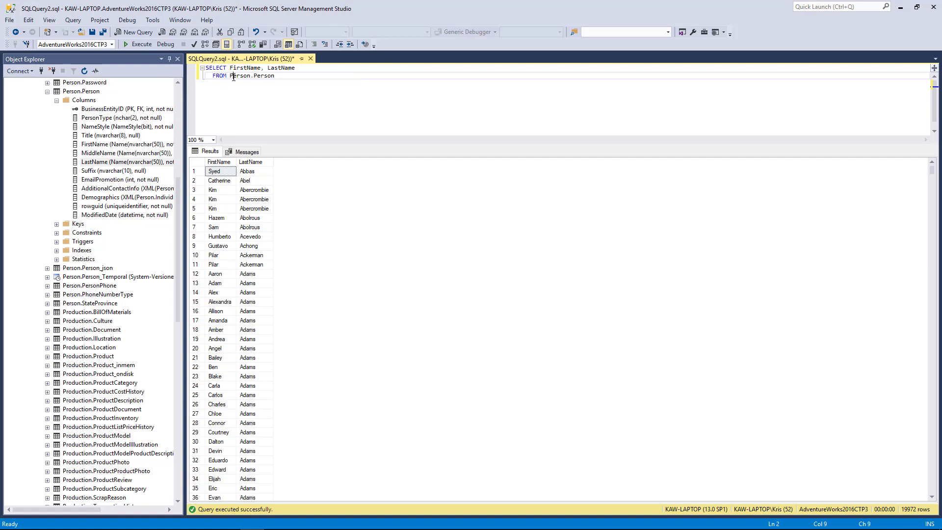
{"action": "mouse_move", "coordinate": [245, 67]}
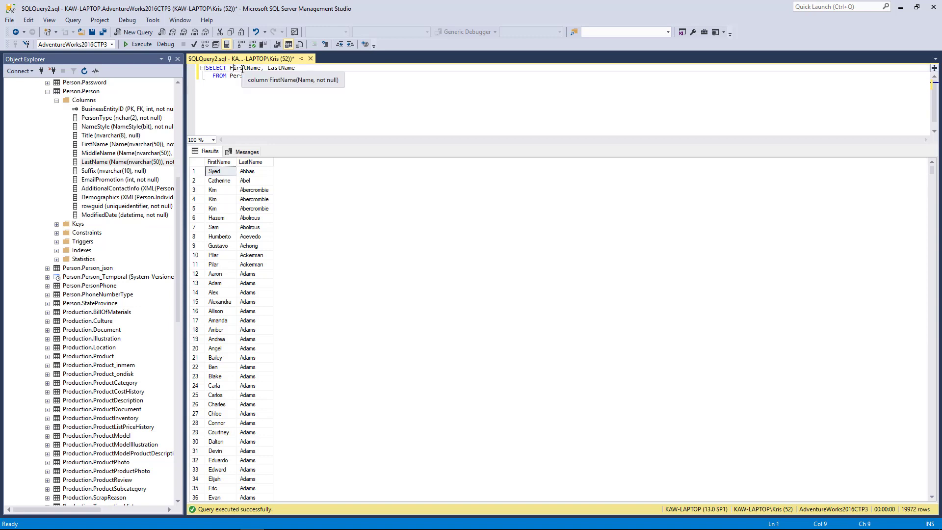
- Rewrite the query with lowercase firstName, lastName and person.person and rerun it, still returning 19,972 rows
{"action": "type", "text": "firstName"}
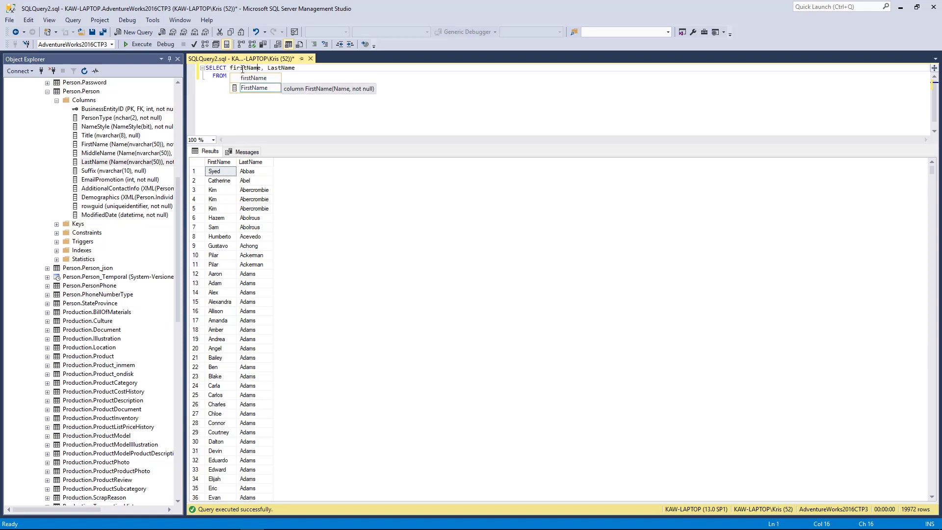
{"action": "type", "text": "Person.Person"}
{"action": "type", "text": "l"}
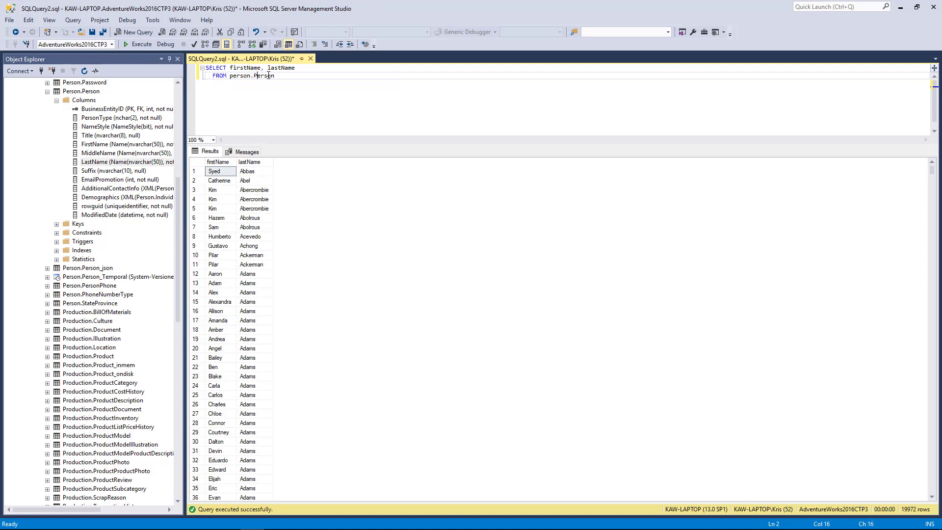
{"action": "type", "text": "person"}
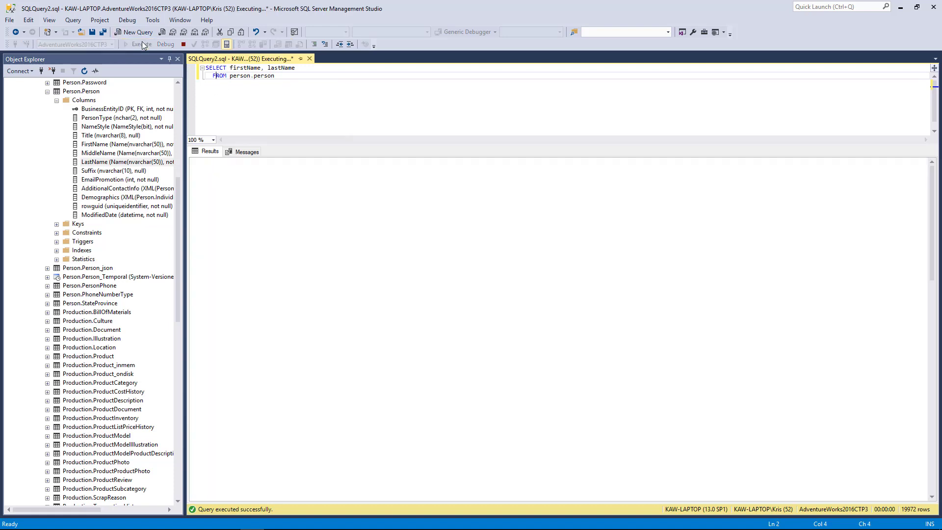
{"action": "left_click", "coordinate": [117, 44]}
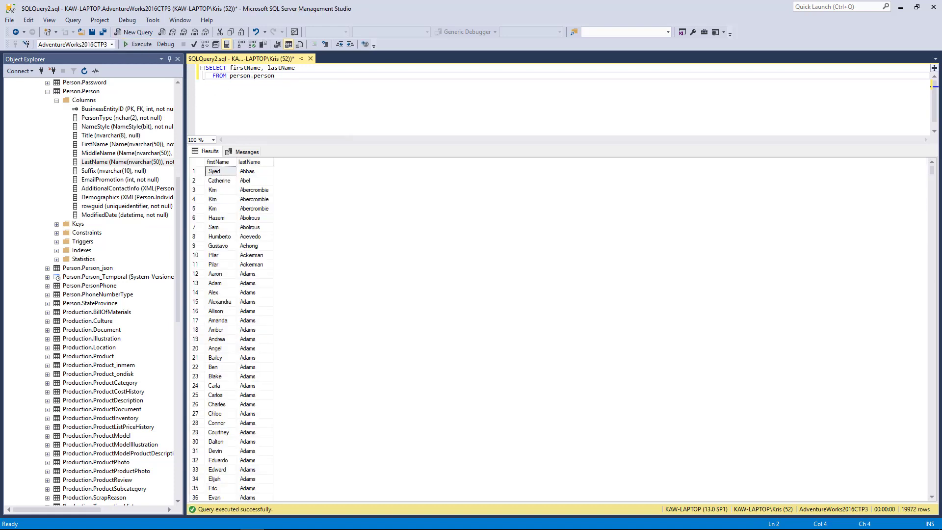
{"action": "mouse_move", "coordinate": [265, 207]}
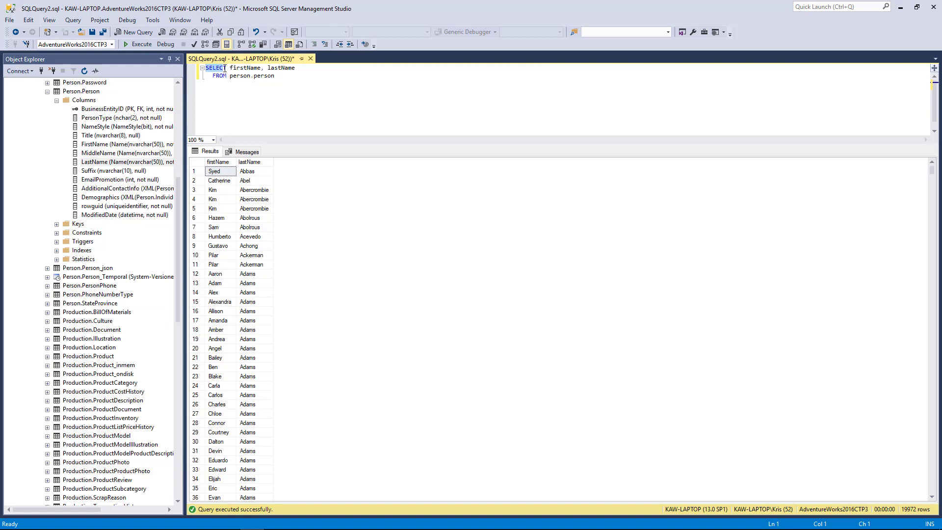
{"action": "mouse_move", "coordinate": [234, 68]}
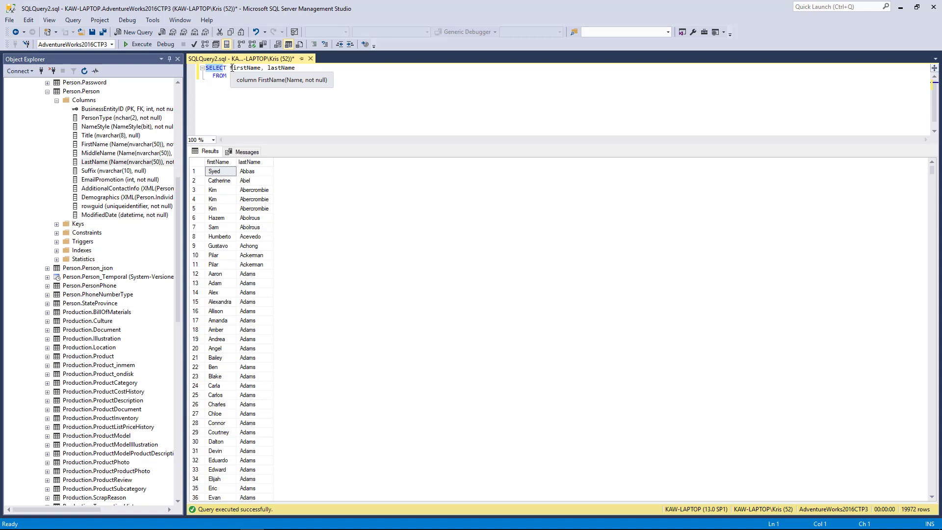
- Terminate the statement with a semicolon after FROM person.person
{"action": "type", "text": "person.person"}
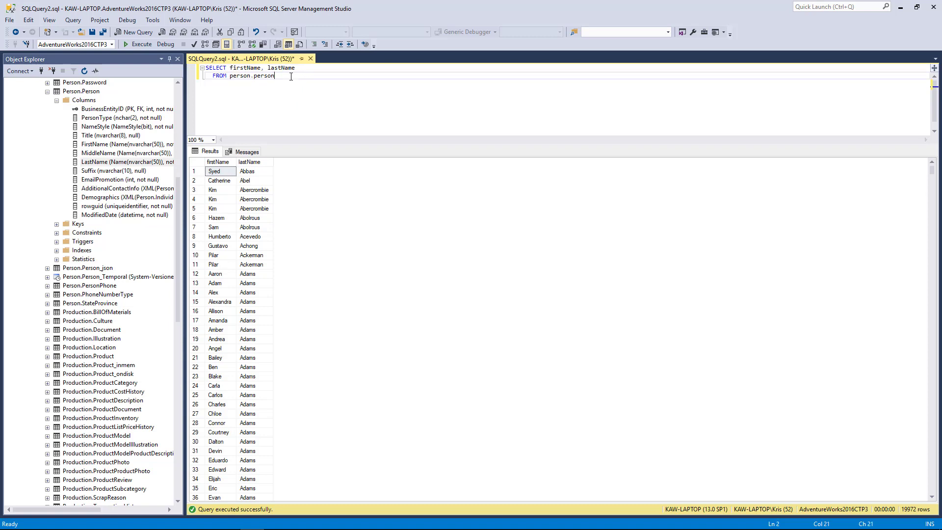
{"action": "type", "text": ";"}
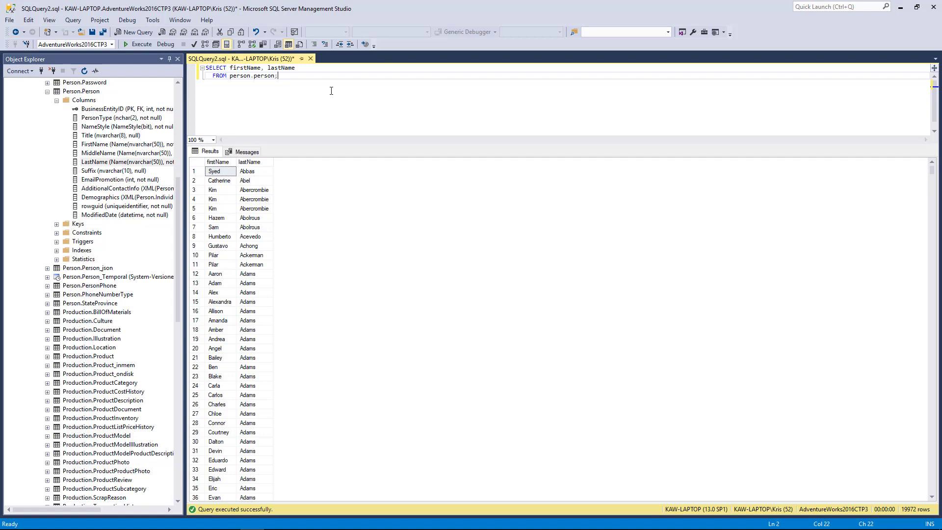
{"action": "mouse_move", "coordinate": [130, 44]}
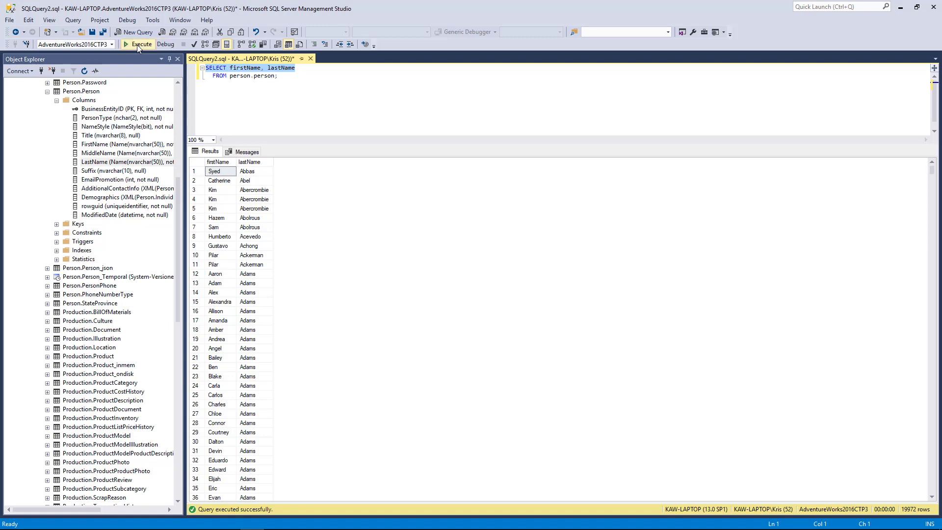
- Run only the SELECT line, then the whole query, then only the FROM line, ending with a syntax error near FROM
{"action": "left_click", "coordinate": [126, 45]}
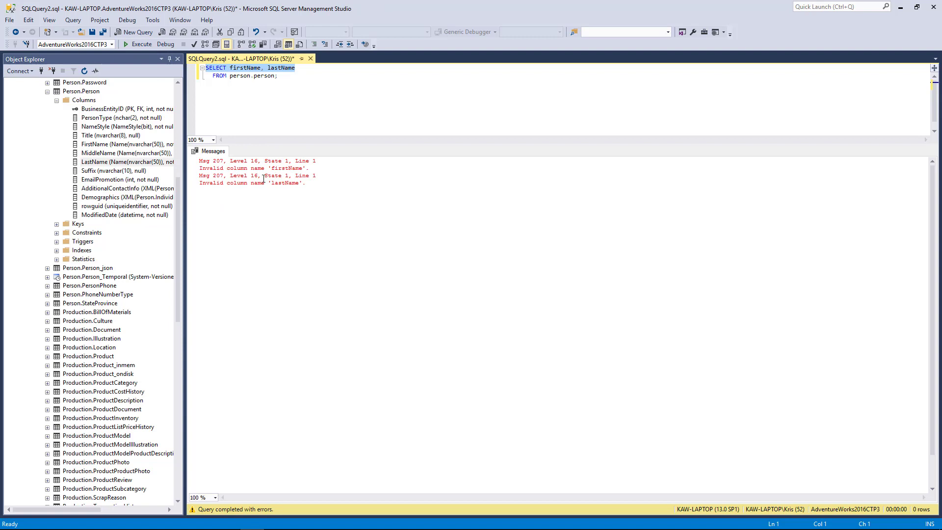
{"action": "mouse_move", "coordinate": [259, 104]}
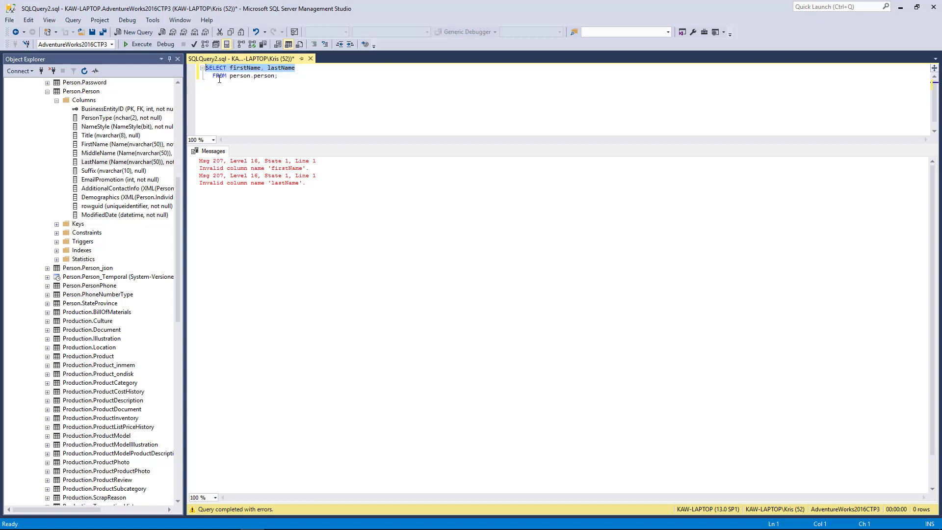
{"action": "left_click", "coordinate": [279, 77]}
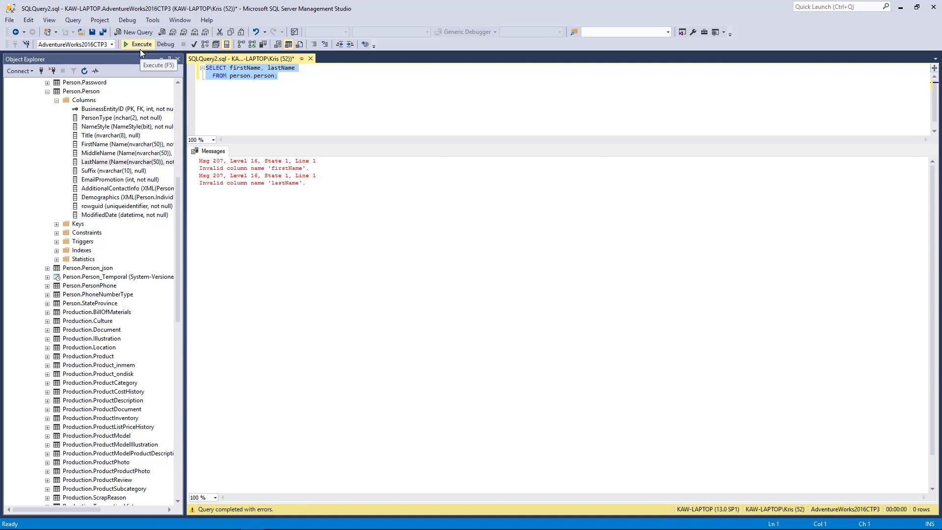
{"action": "left_click", "coordinate": [132, 44]}
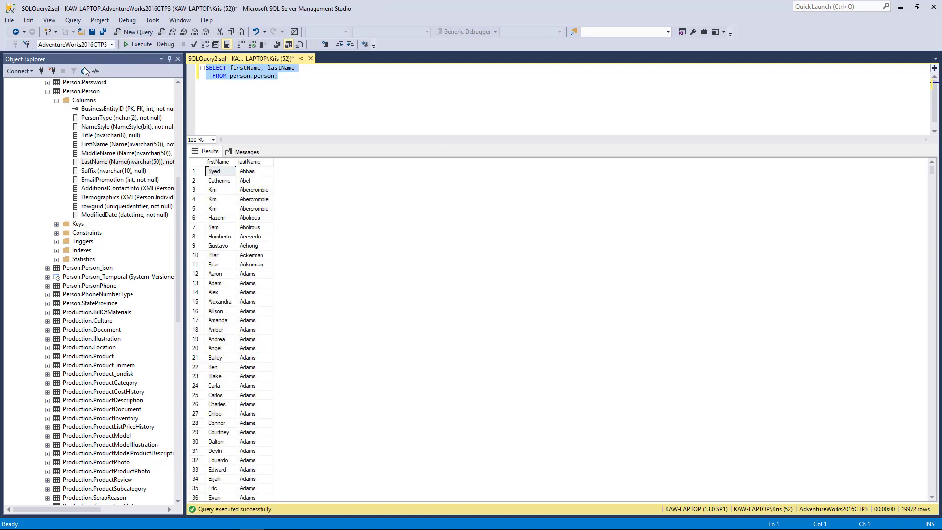
{"action": "left_click", "coordinate": [239, 76]}
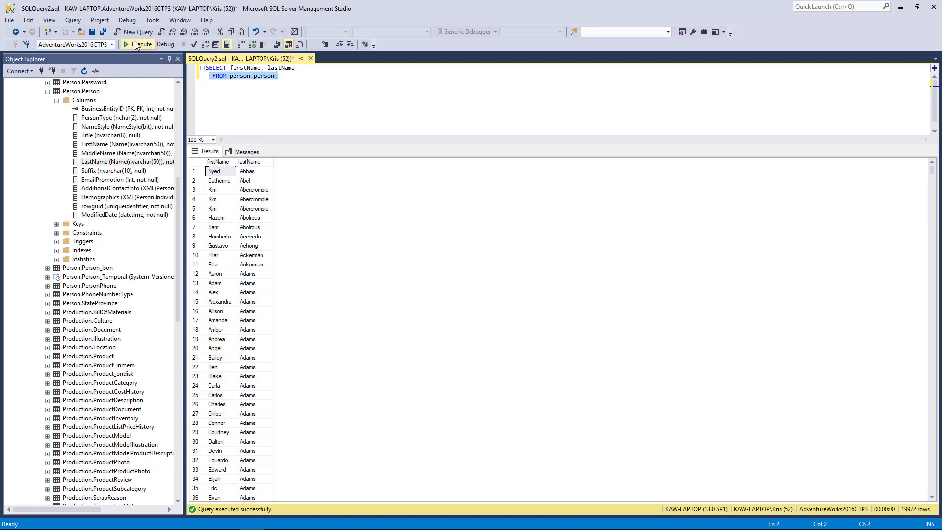
{"action": "left_click", "coordinate": [135, 45]}
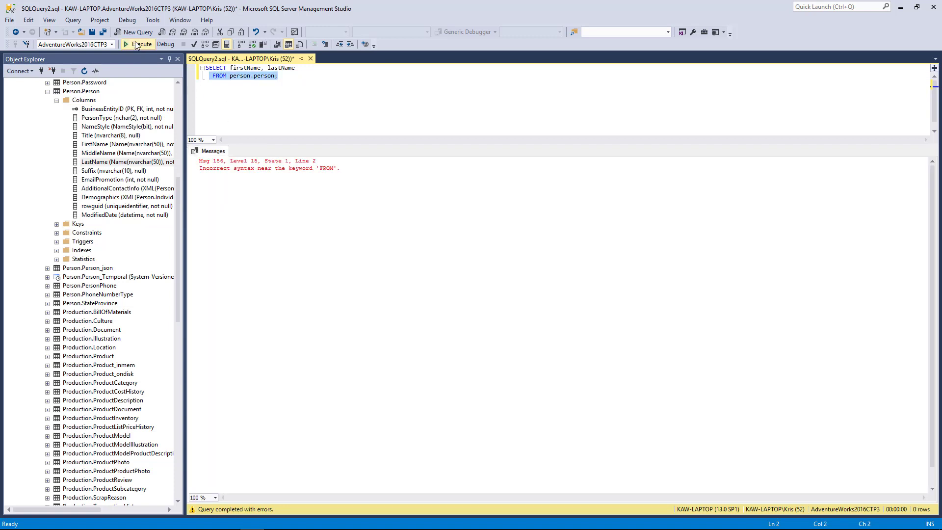